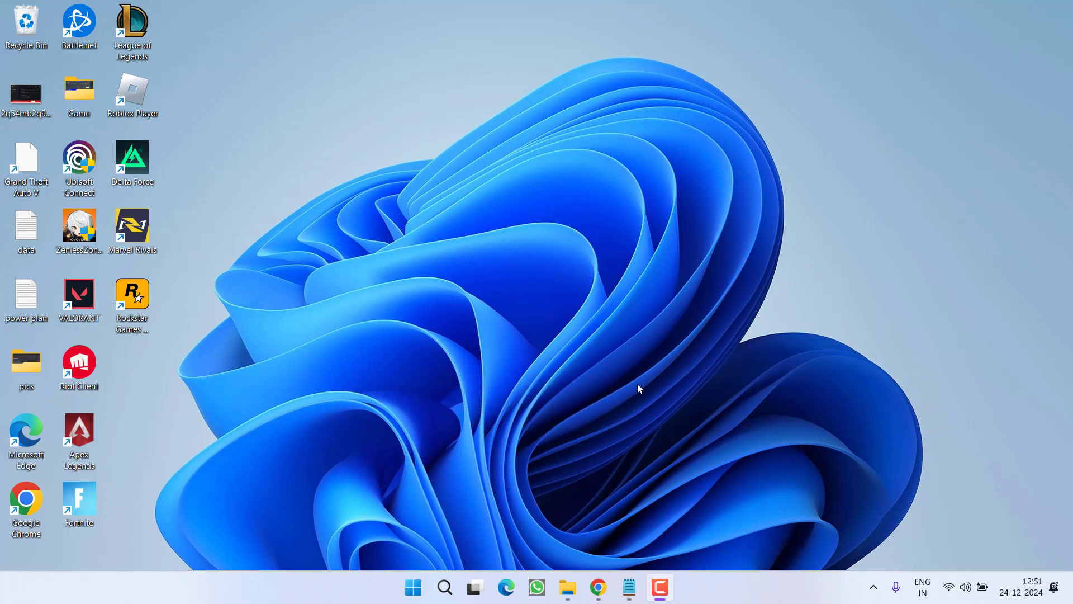
mouse_move(629, 393)
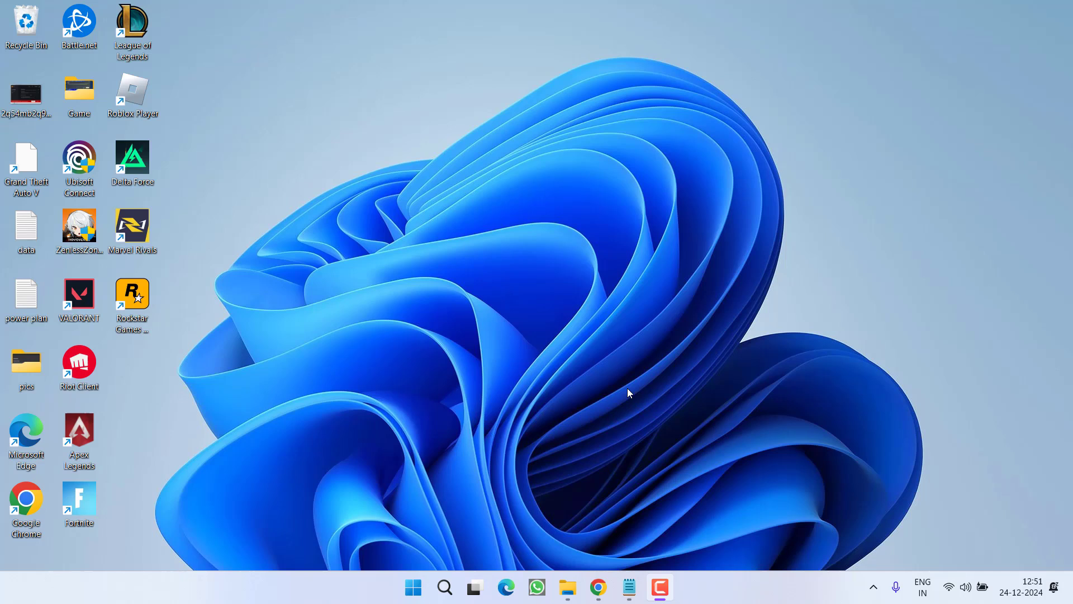
mouse_move(537, 587)
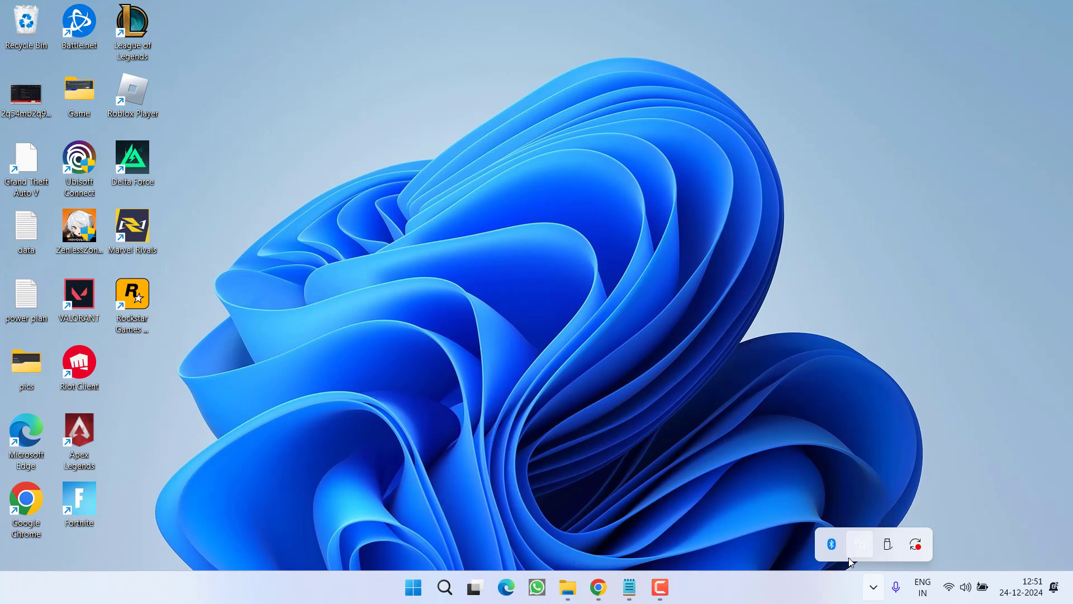
mouse_move(296, 270)
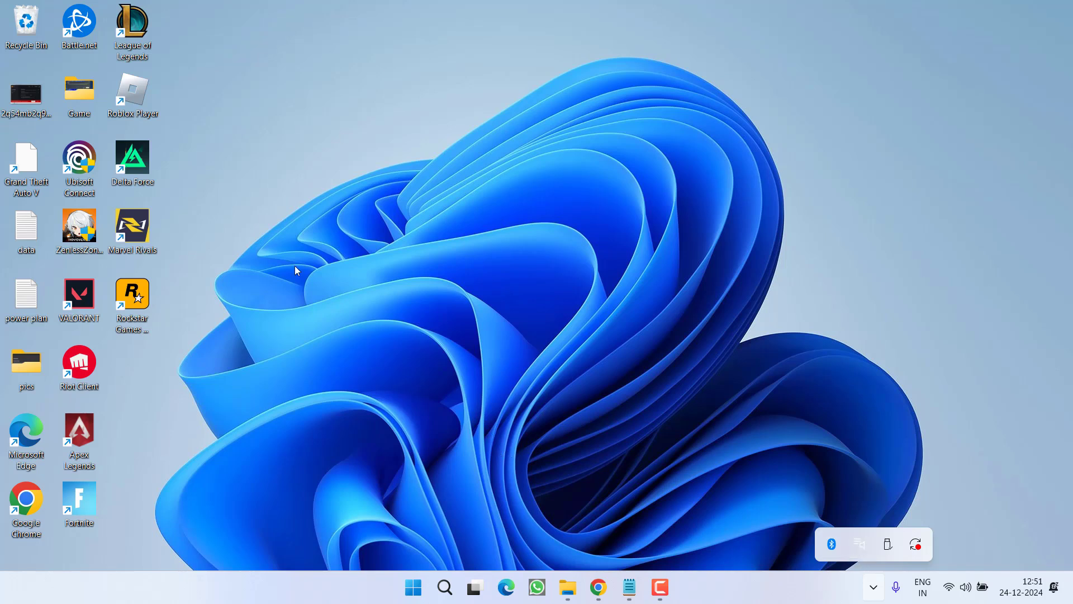
Step: Look through the quick system tools and installed programs, then search for Windows Security
right_click(413, 587)
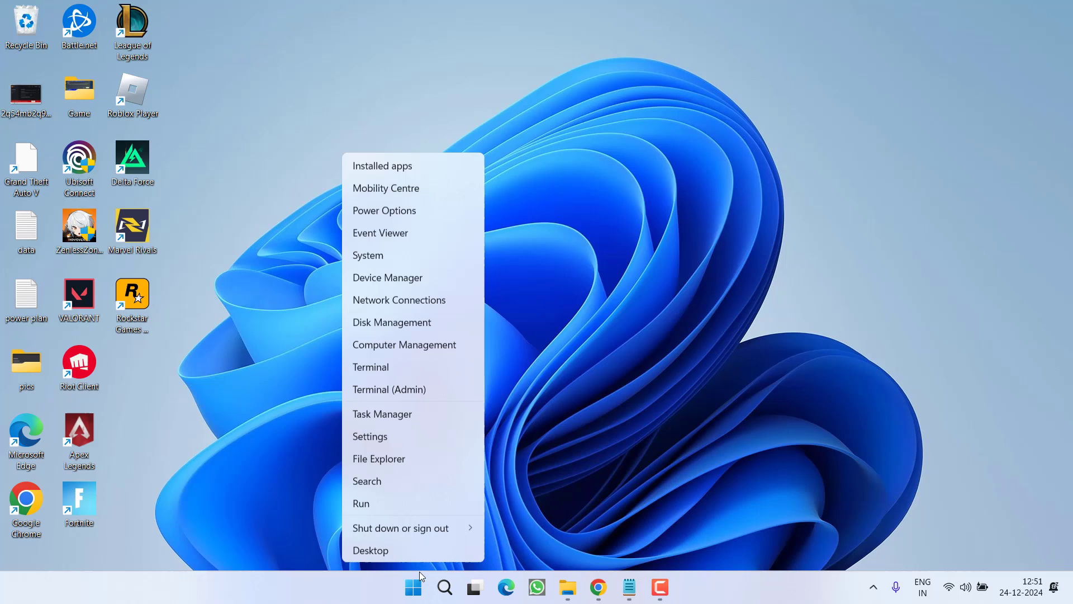
left_click(361, 503)
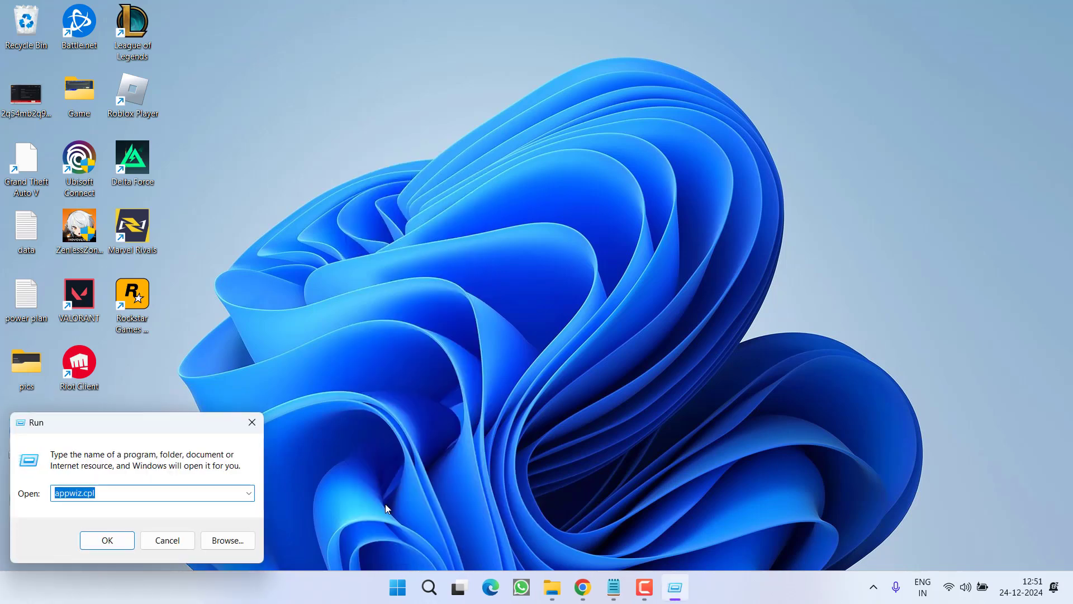
left_click(106, 540)
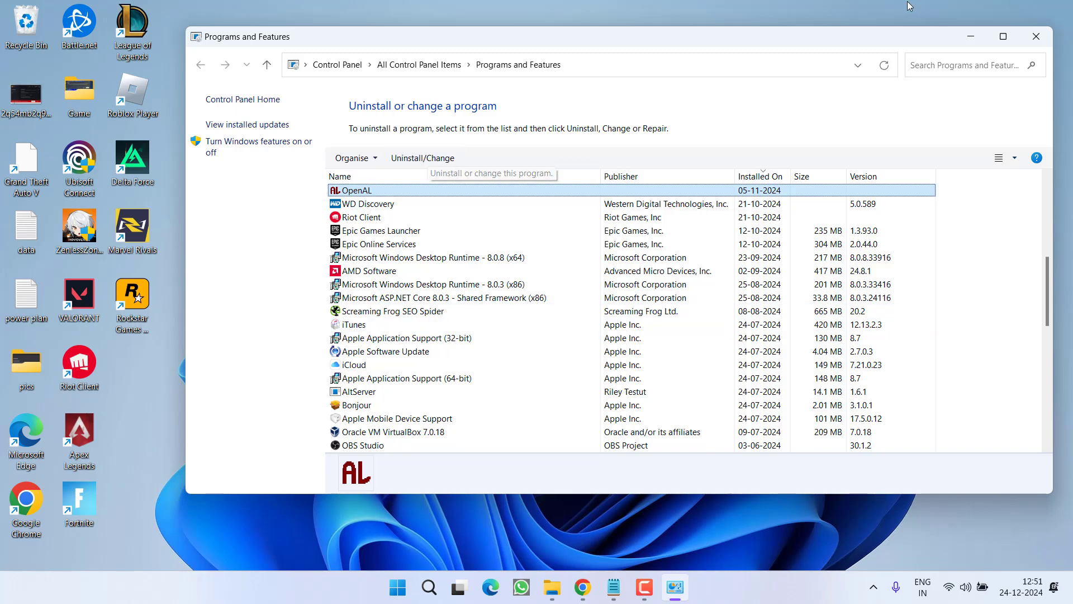
left_click(1035, 36)
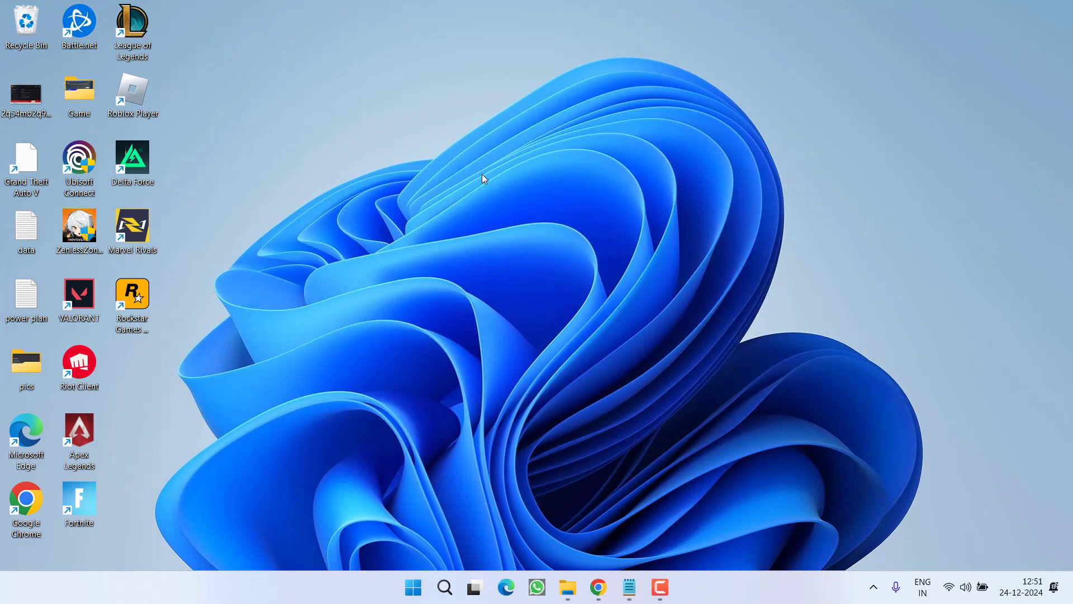
type("window")
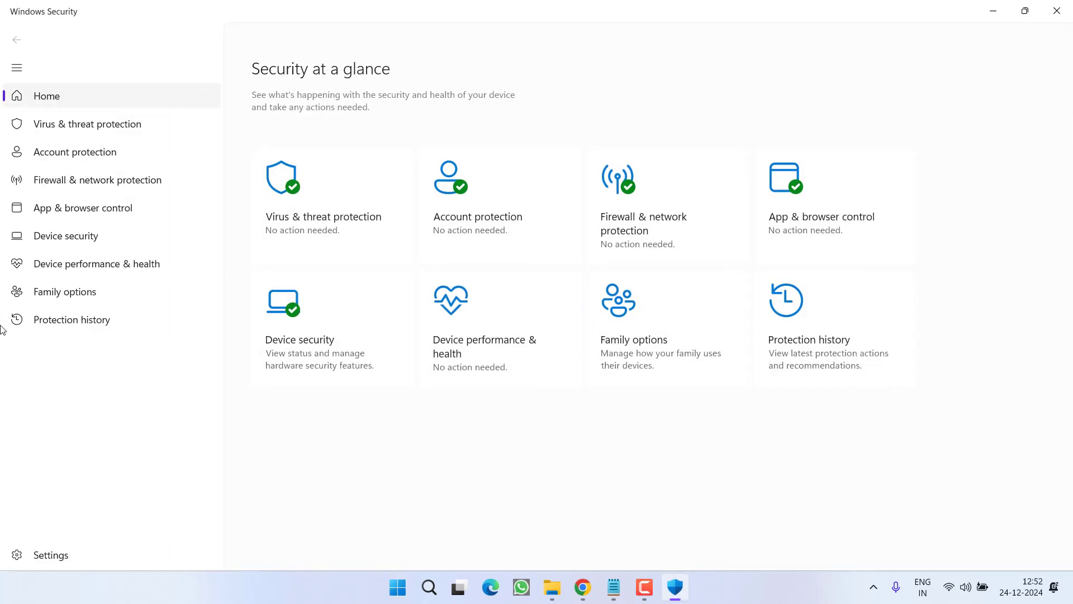
mouse_move(770, 253)
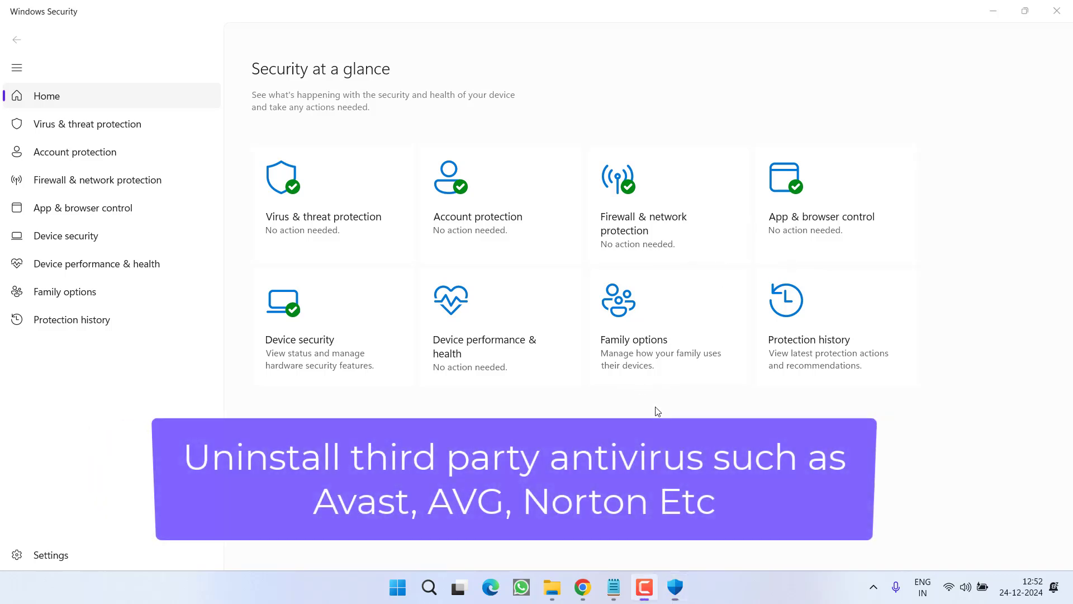
mouse_move(368, 417)
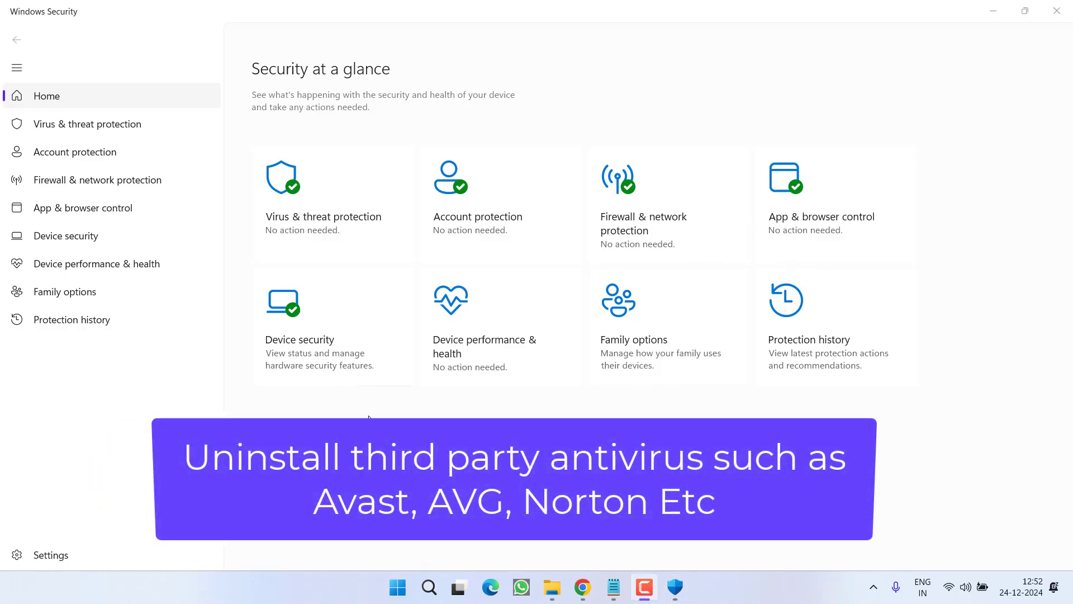
mouse_move(342, 391)
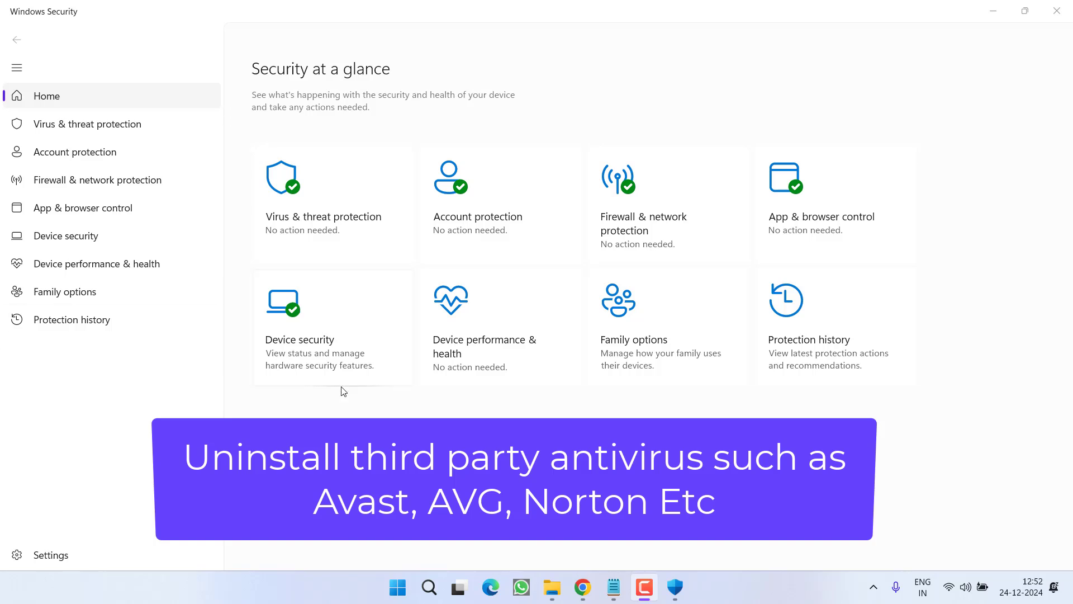
Step: Turn off Real-time protection under Virus & threat protection and return to the Home overview
left_click(87, 124)
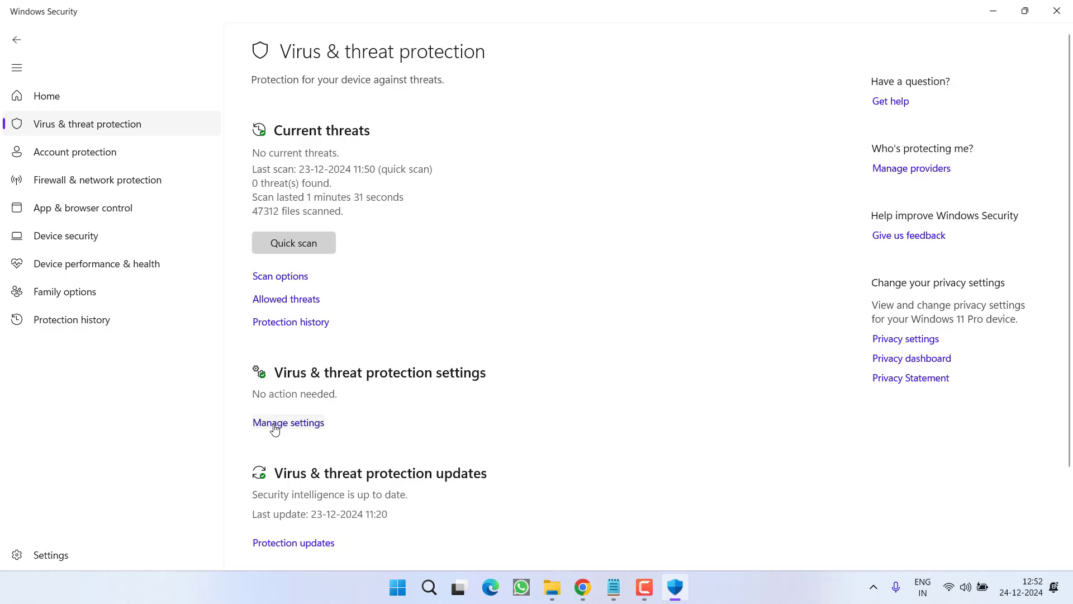
left_click(288, 422)
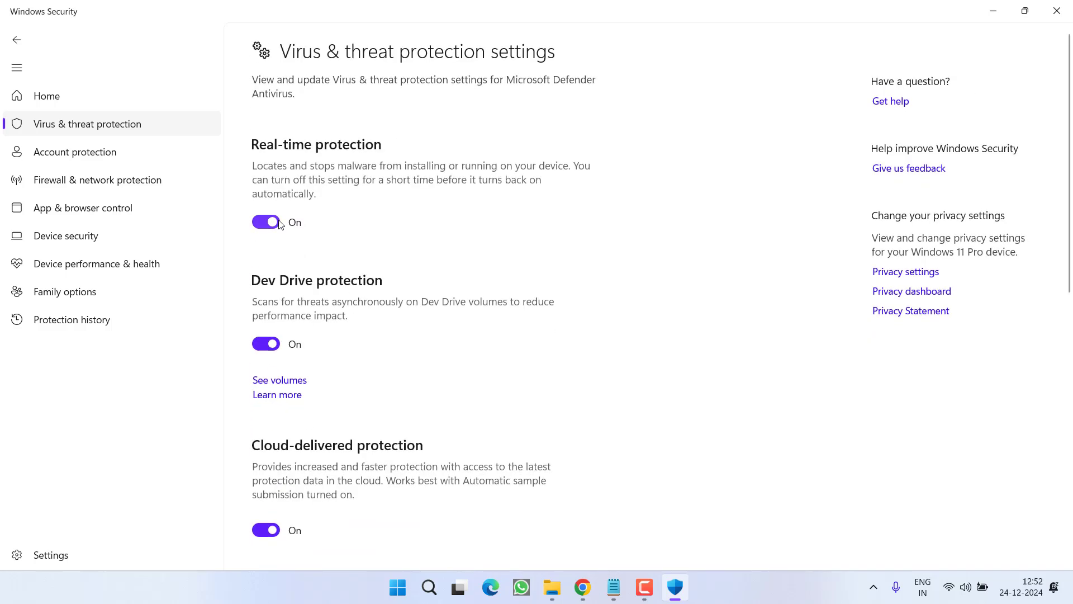
left_click(266, 222)
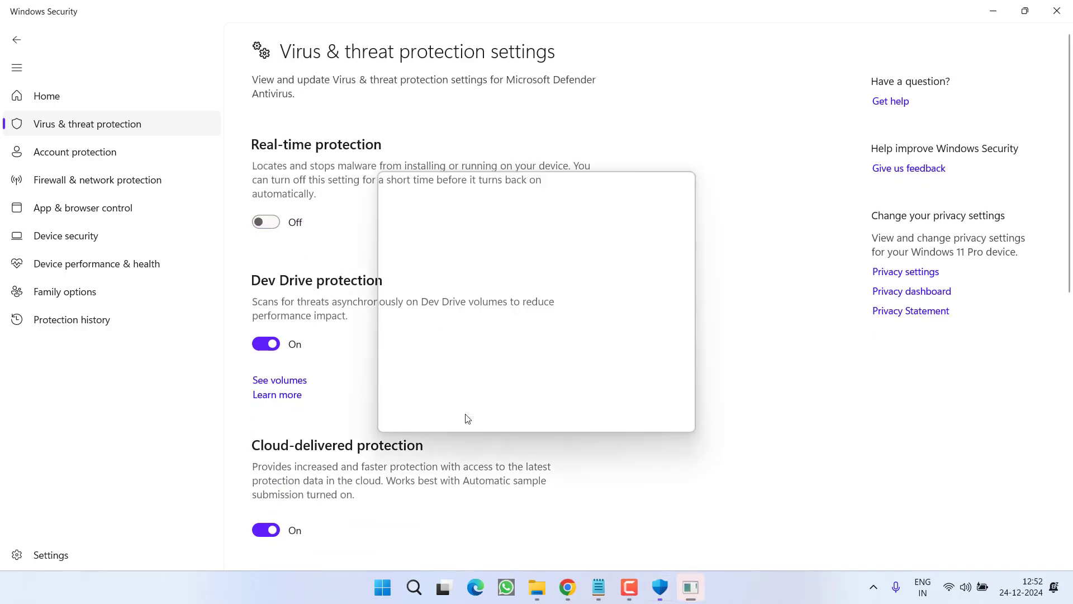
left_click(47, 96)
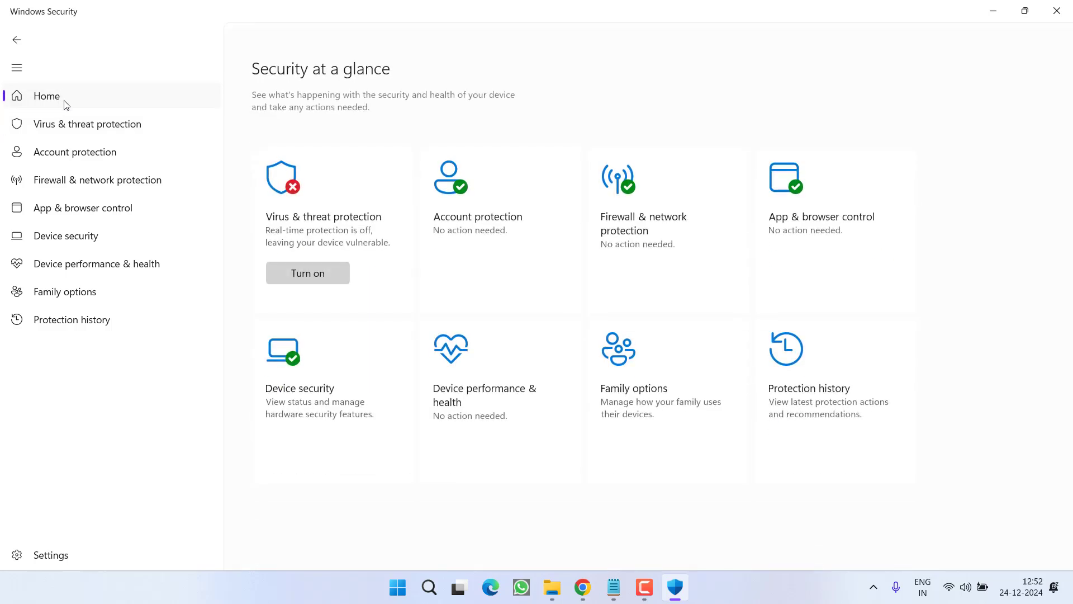
Step: Switch off Microsoft Defender Firewall for the domain network
left_click(97, 179)
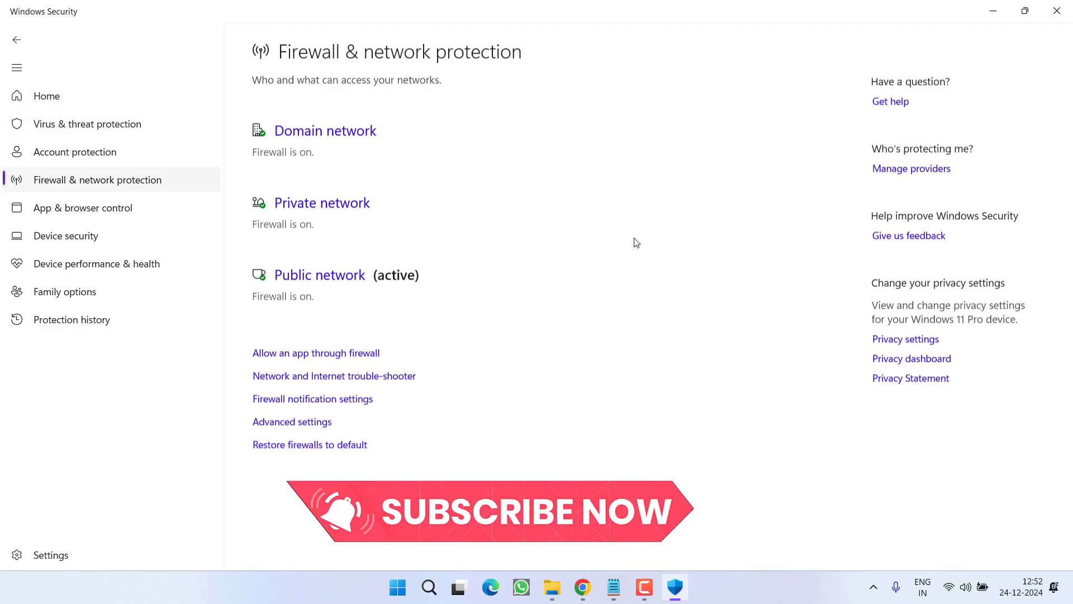
left_click(324, 130)
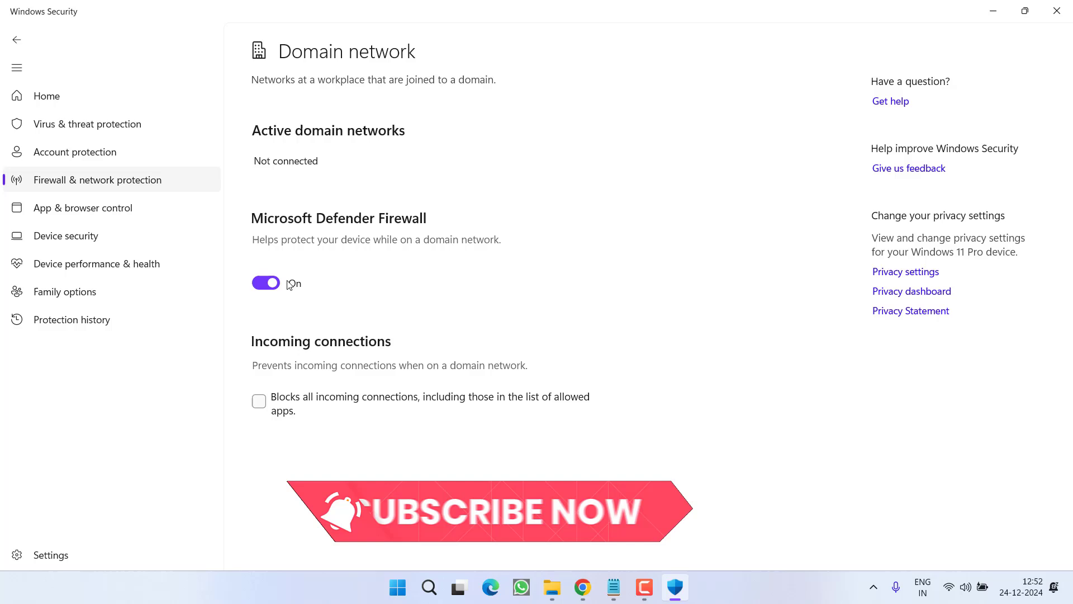
left_click(266, 282)
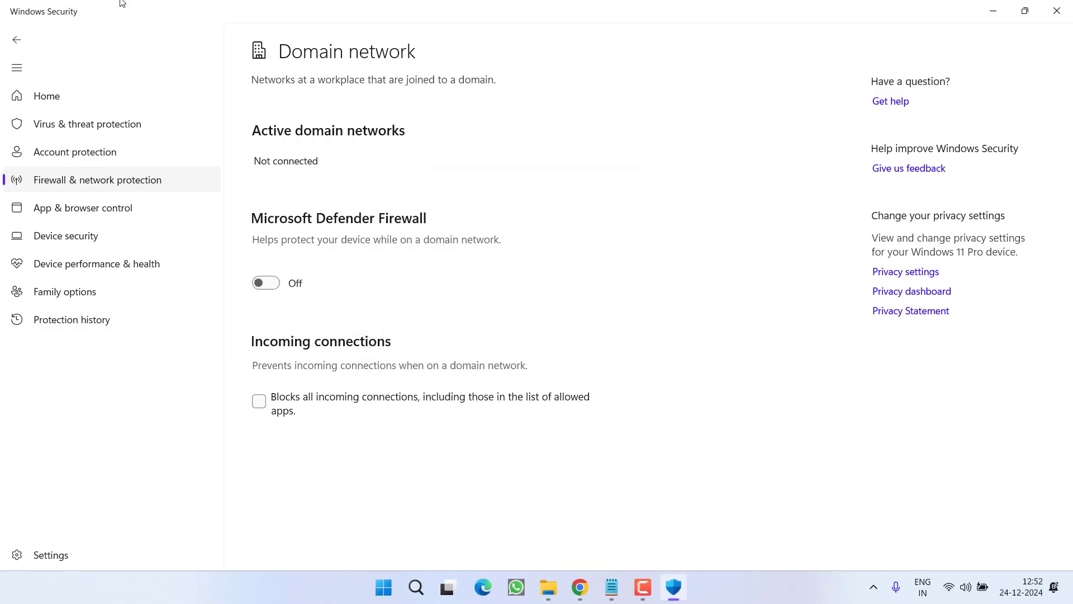
left_click(17, 39)
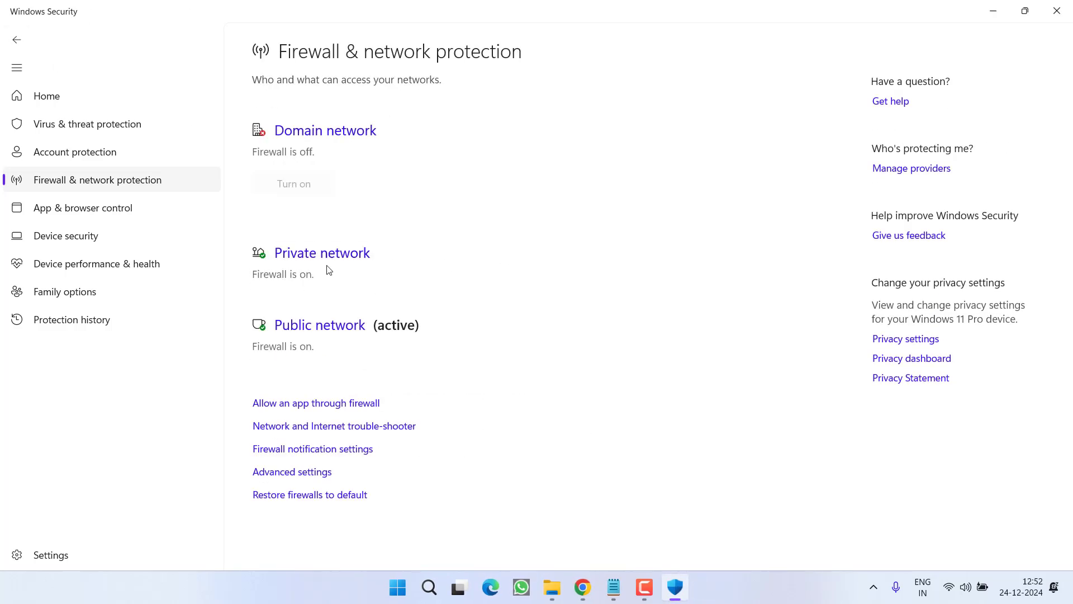
Step: Switch off Microsoft Defender Firewall for the private and public networks
left_click(321, 253)
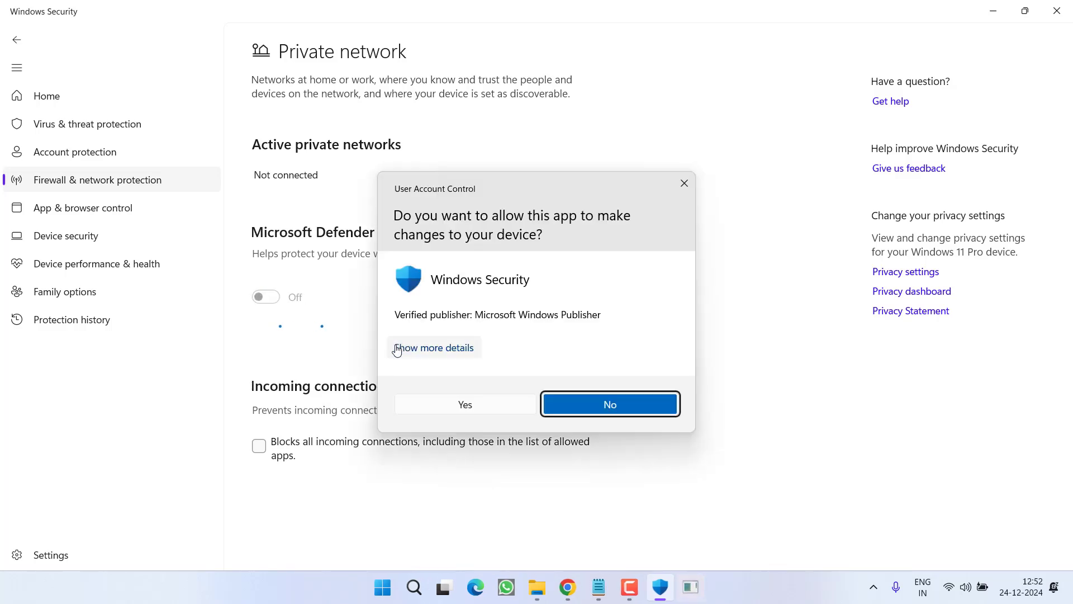
left_click(608, 404)
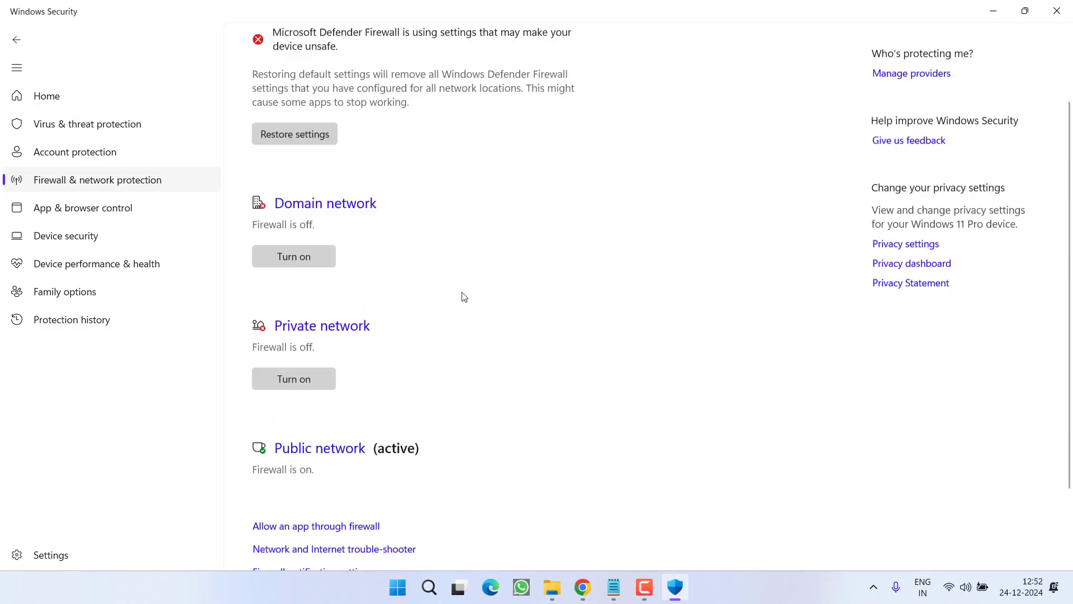
left_click(318, 447)
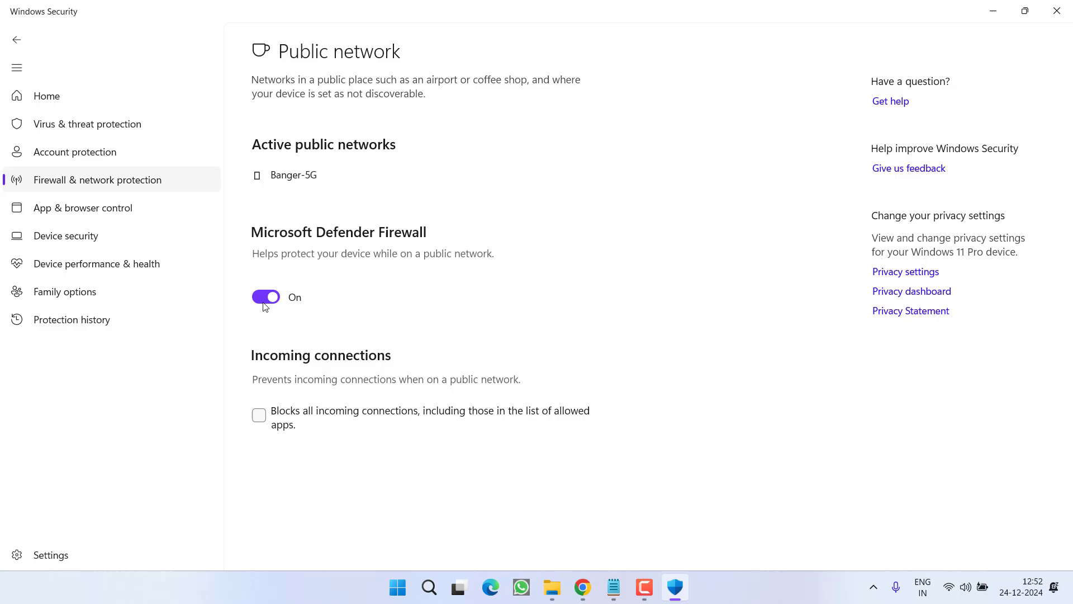
left_click(266, 297)
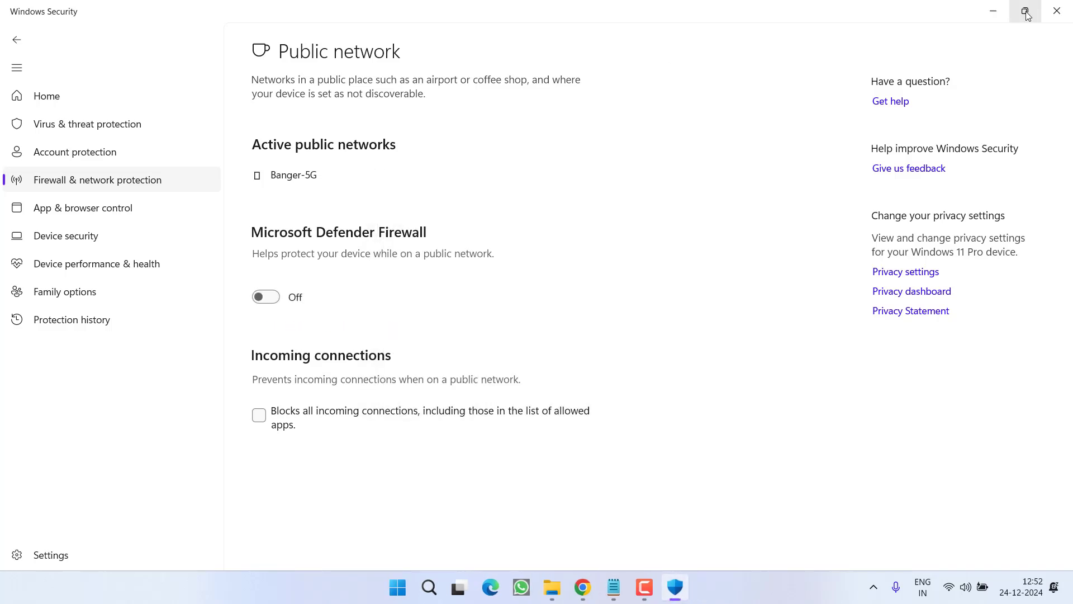
Step: Close Windows Security back to the bare desktop
left_click(1025, 11)
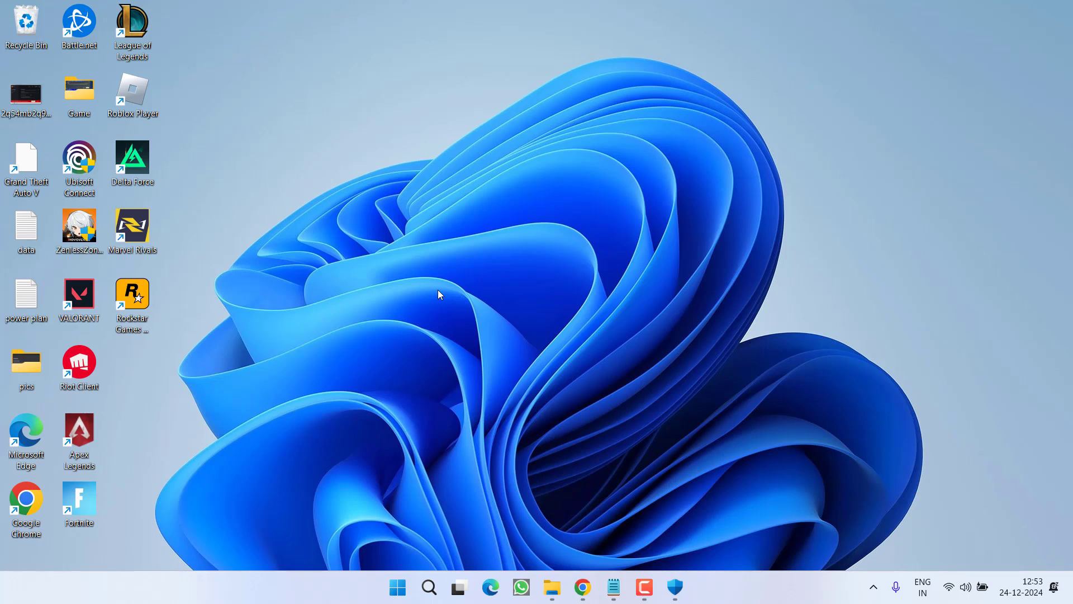
mouse_move(520, 318)
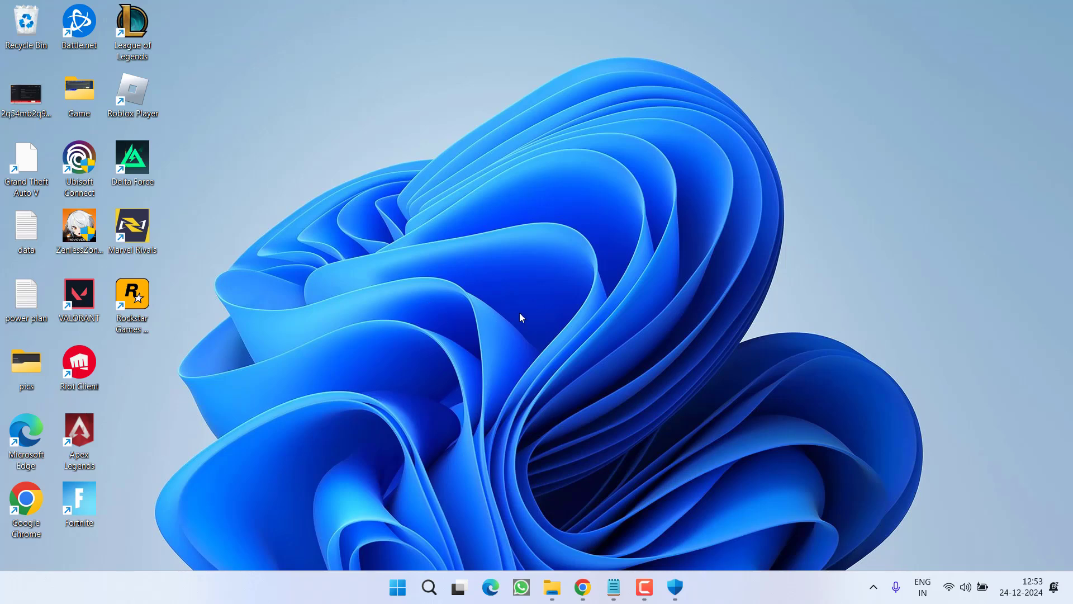
Step: Browse to D: > Games > Grand Theft Auto V and select the GTA5 application
left_click(551, 587)
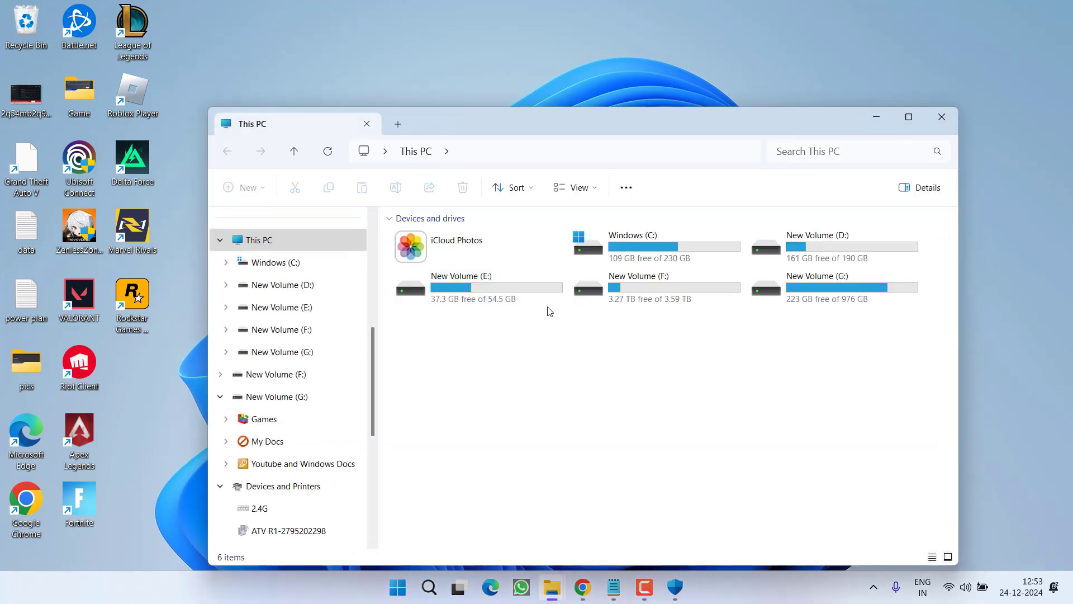
double_click(816, 246)
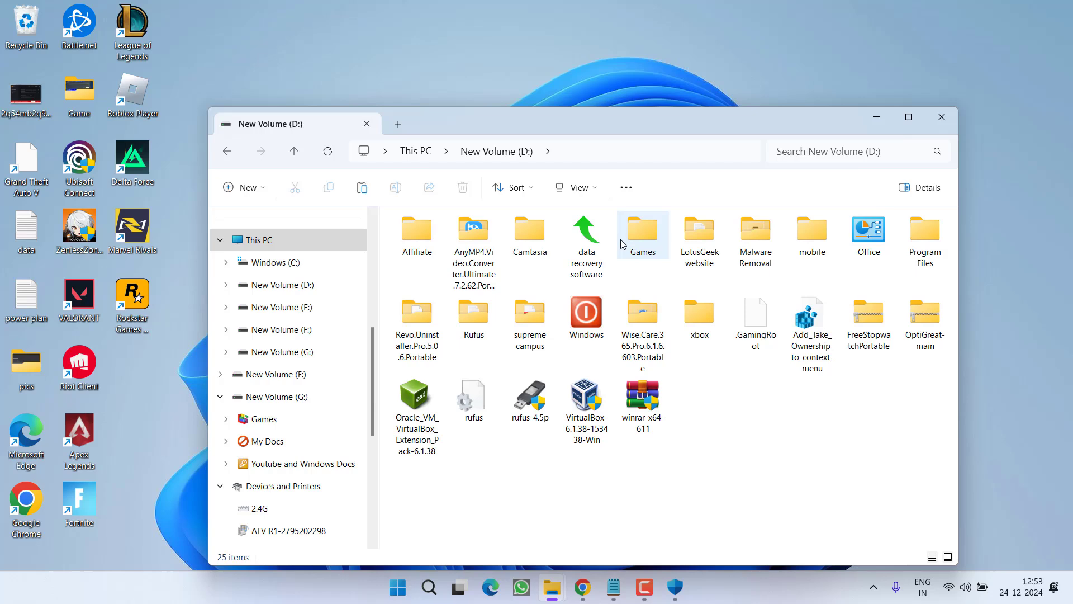
double_click(641, 229)
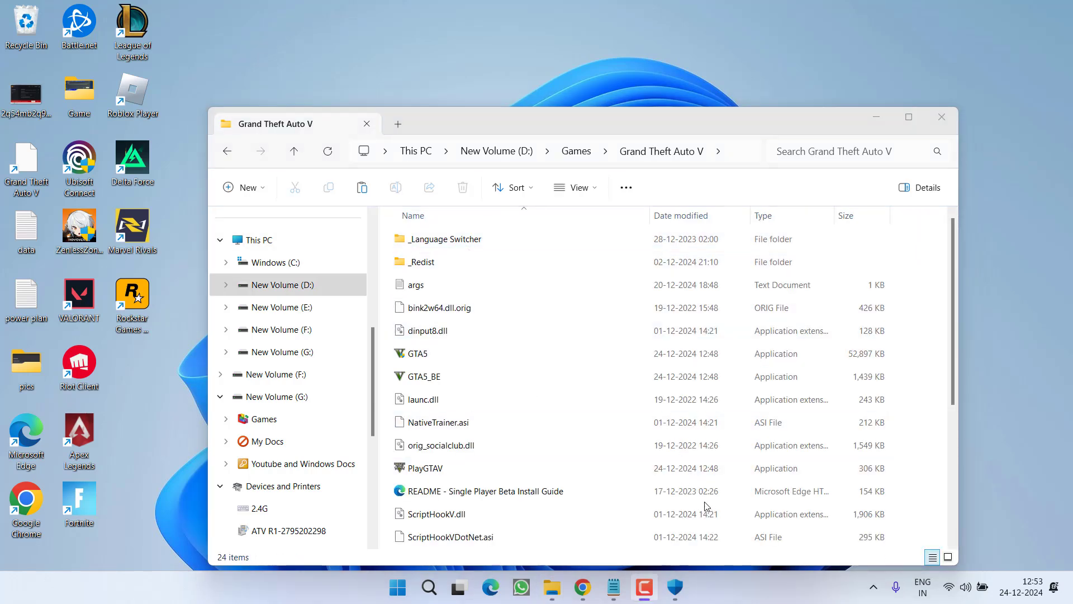
left_click(417, 354)
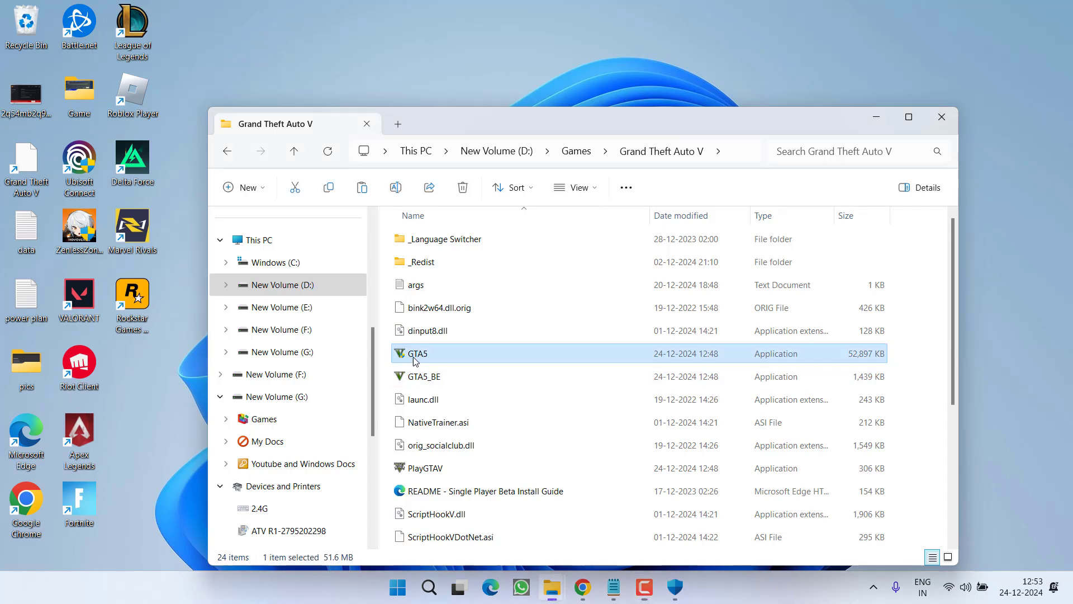
mouse_move(469, 364)
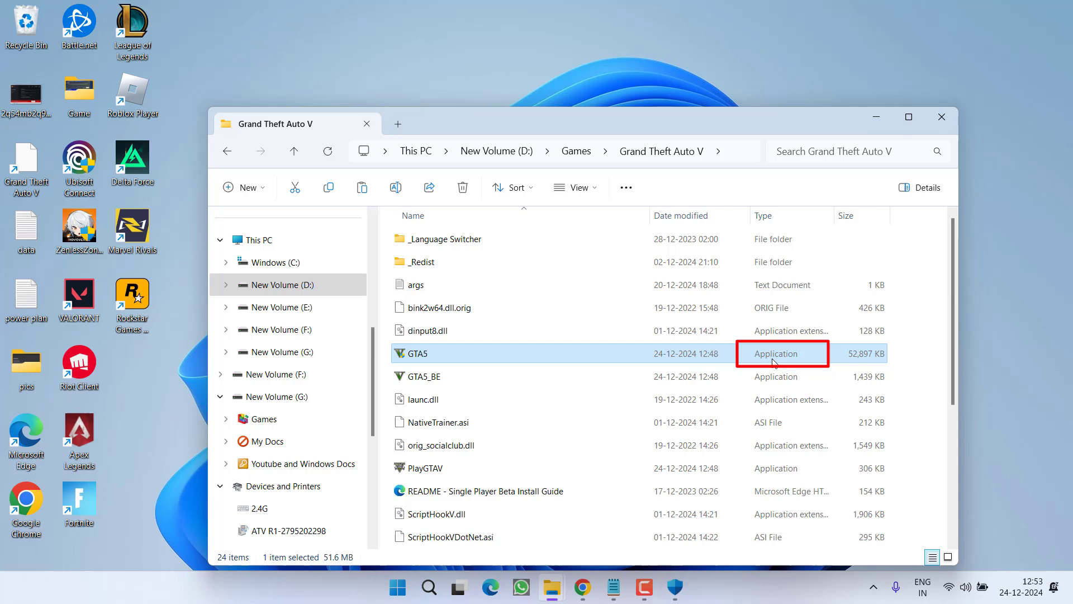
mouse_move(761, 351)
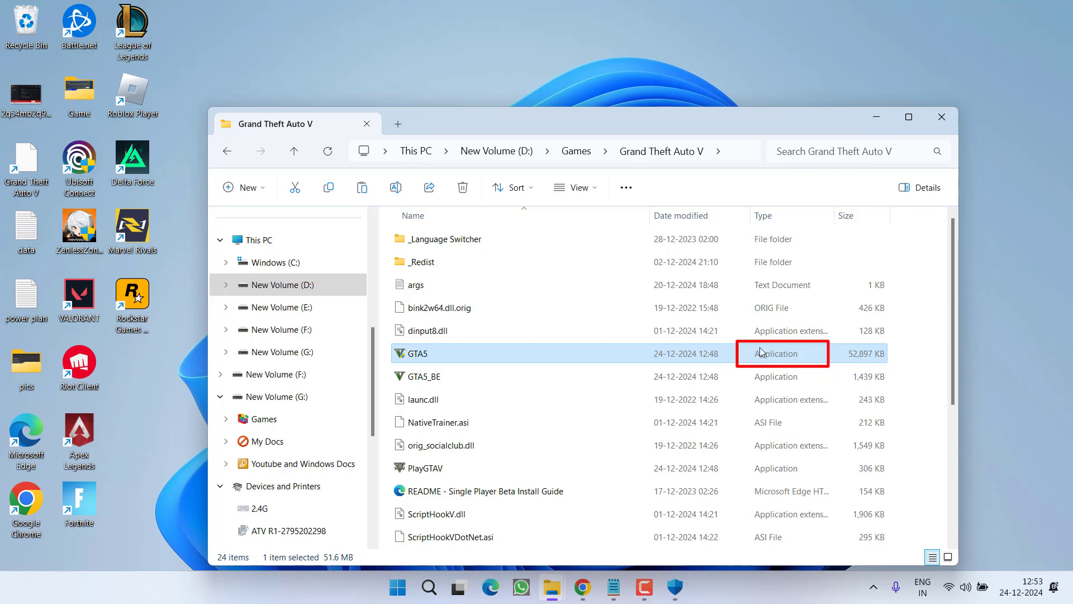
Step: Set GTA5 to Run this program as an administrator in its Compatibility properties and apply
right_click(417, 353)
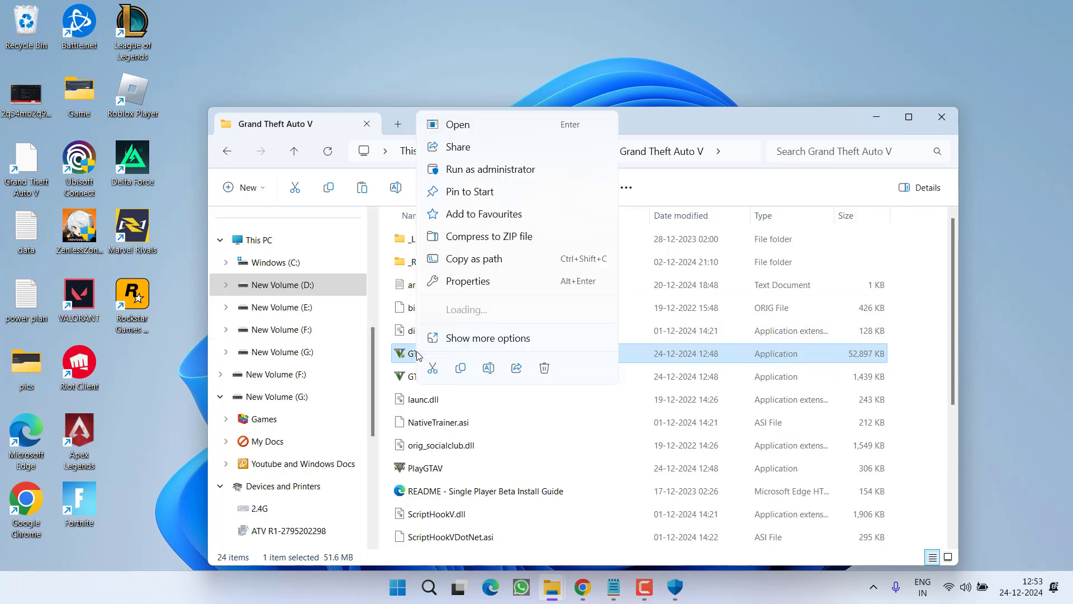
left_click(467, 281)
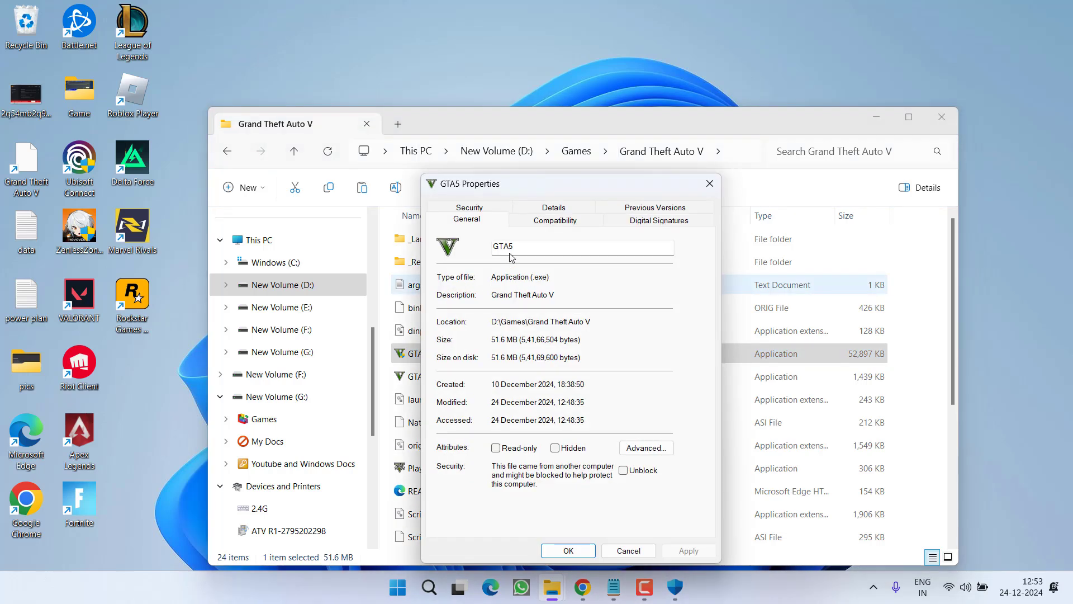
left_click(555, 221)
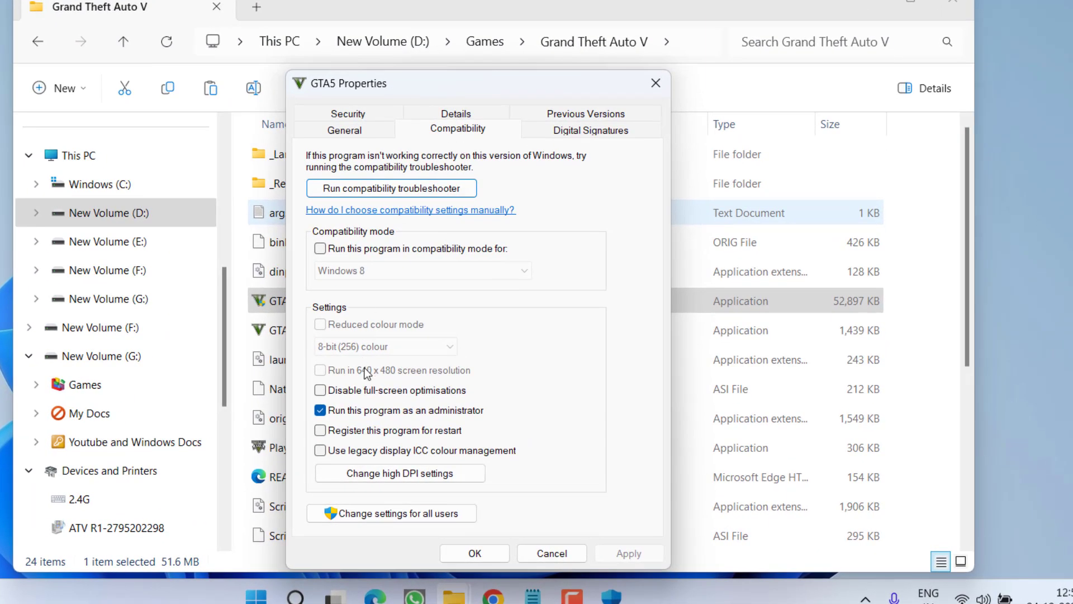
left_click(320, 248)
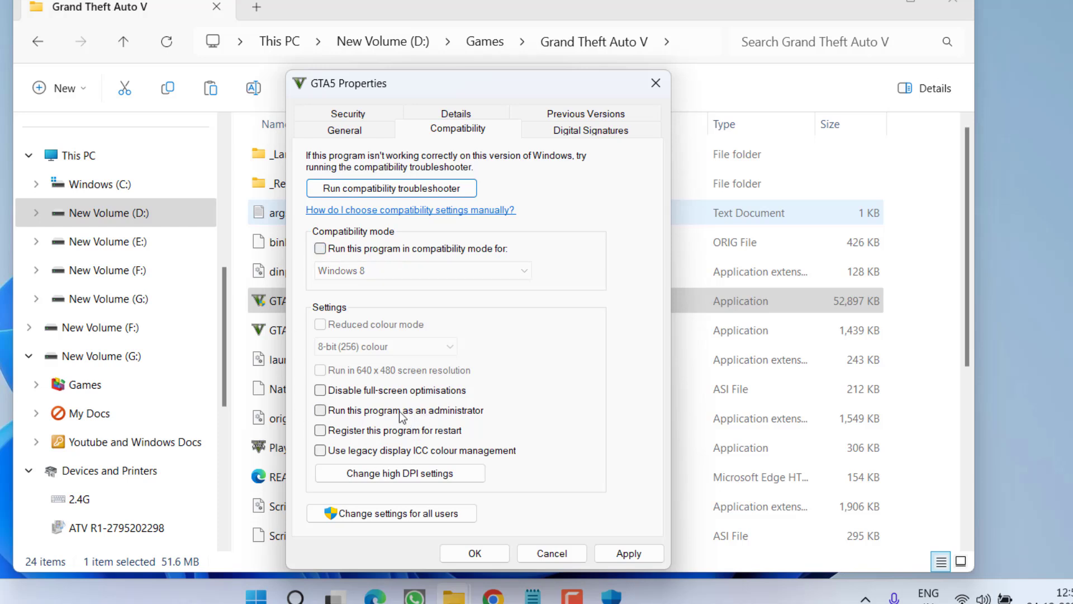
left_click(319, 411)
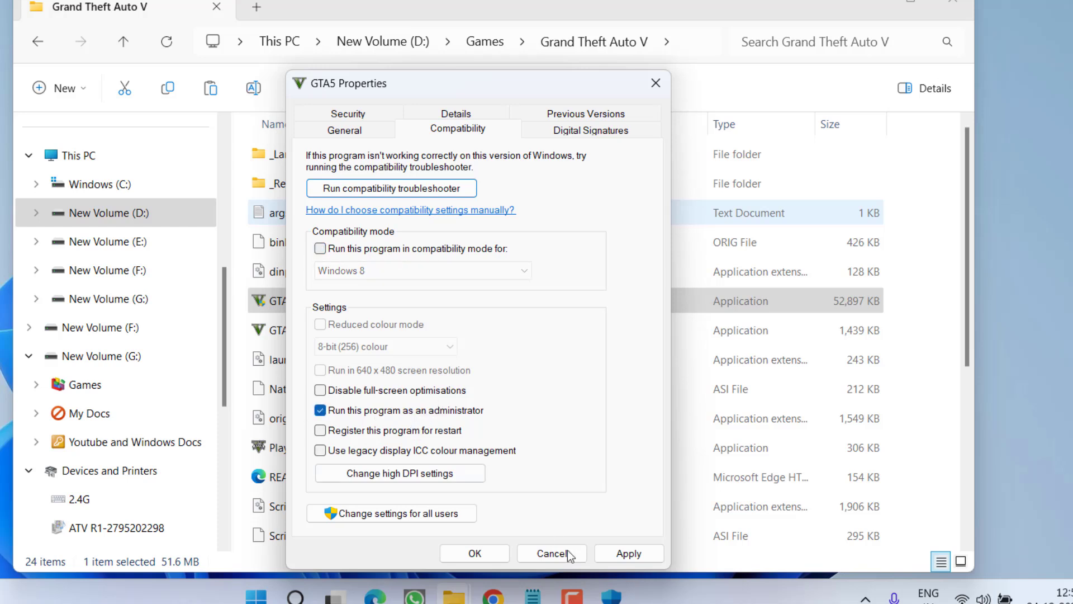
left_click(551, 553)
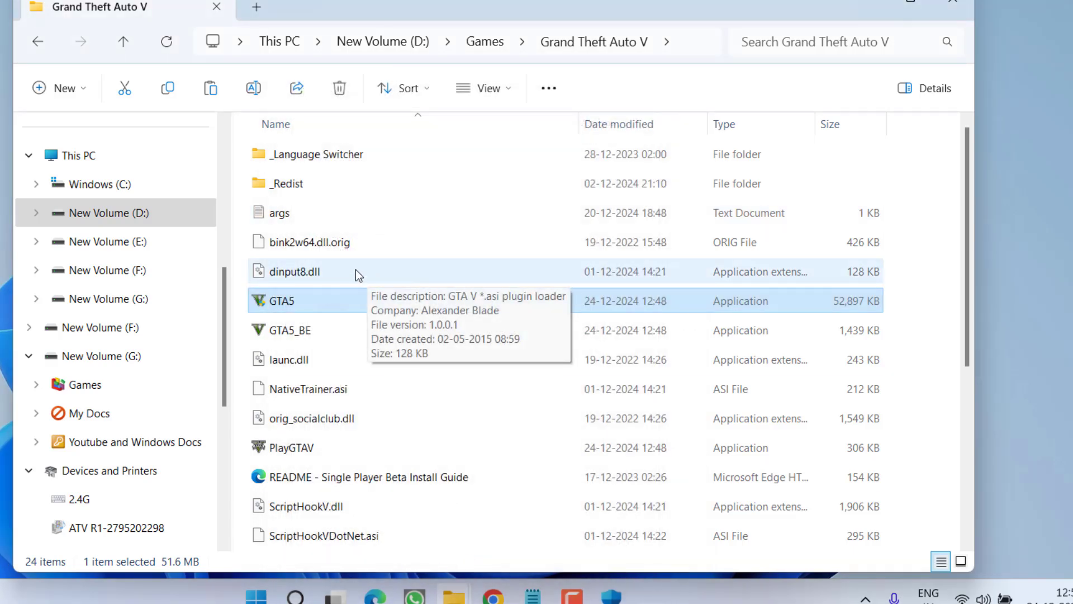
mouse_move(284, 315)
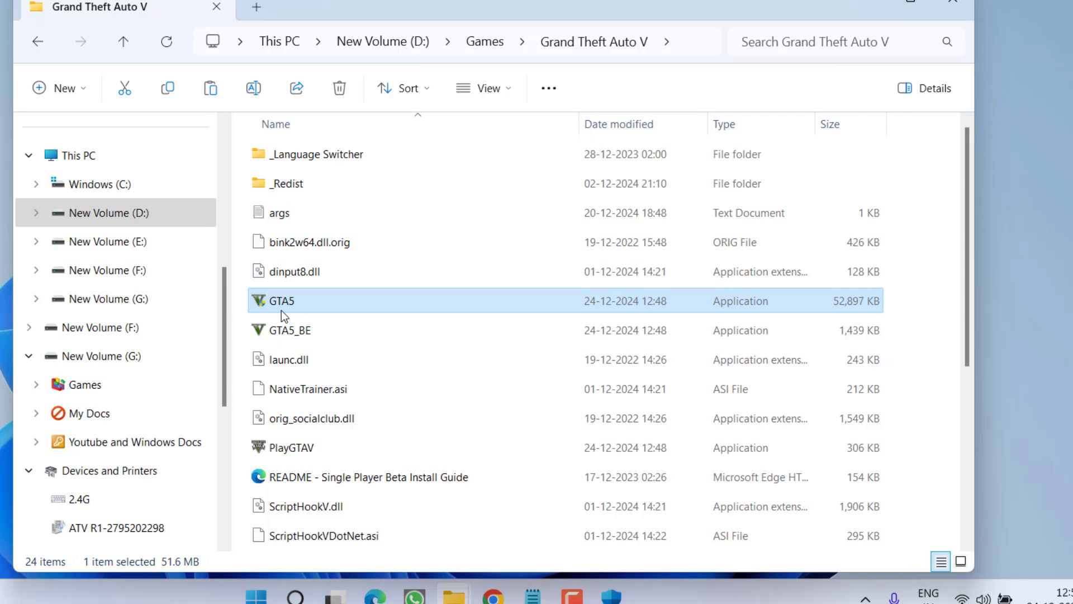
Step: Select PlayGTAV, then close the Grand Theft Auto V folder window
left_click(286, 330)
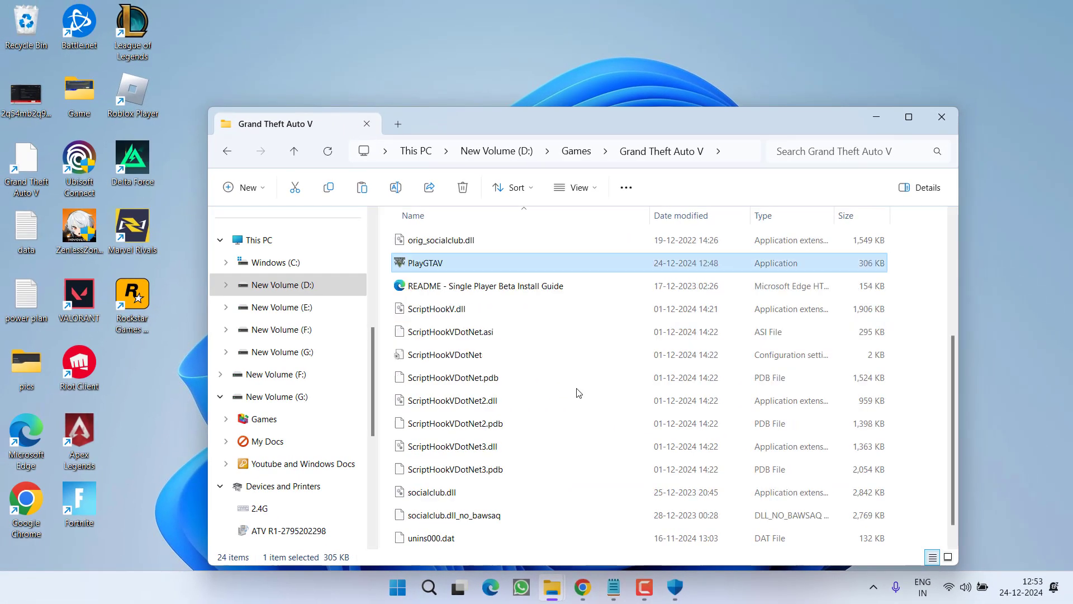
scroll("up", 3)
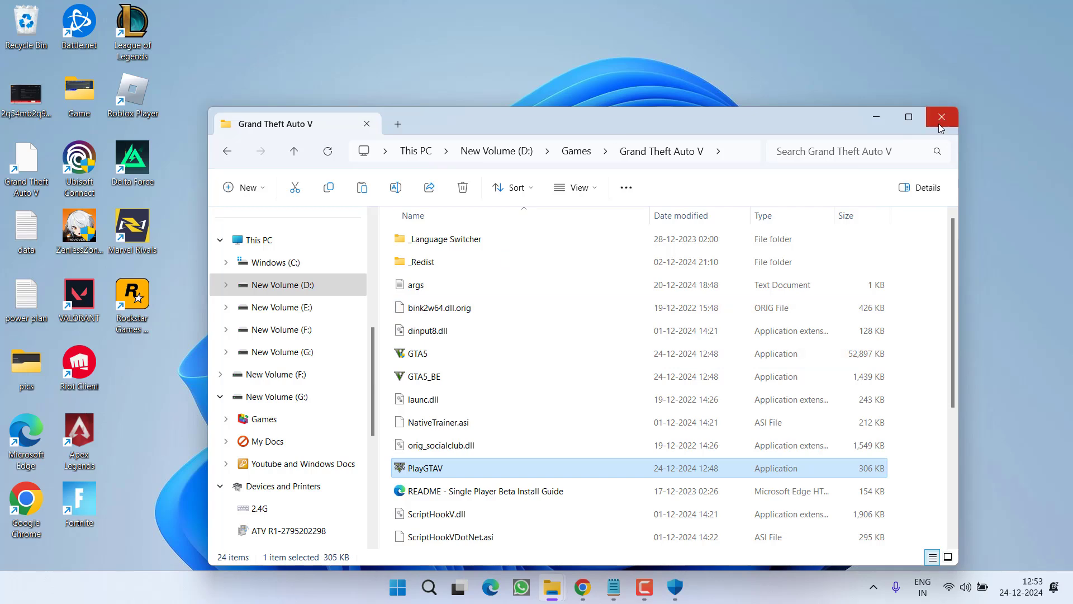
left_click(942, 116)
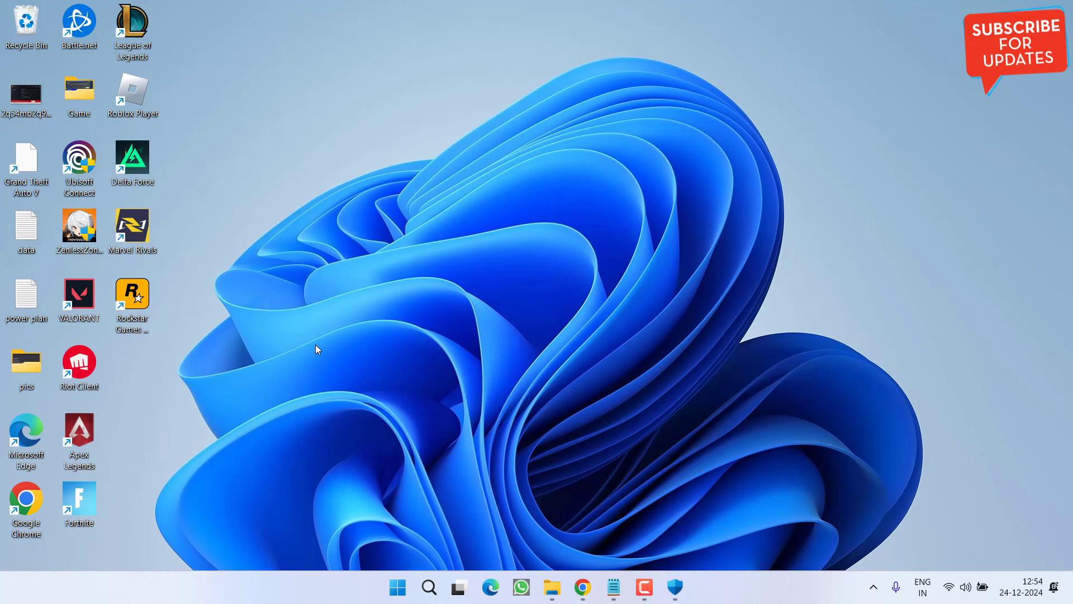
Step: Rename the Rockstar Games folder in Documents to 'Rockstar Games123'
left_click(551, 587)
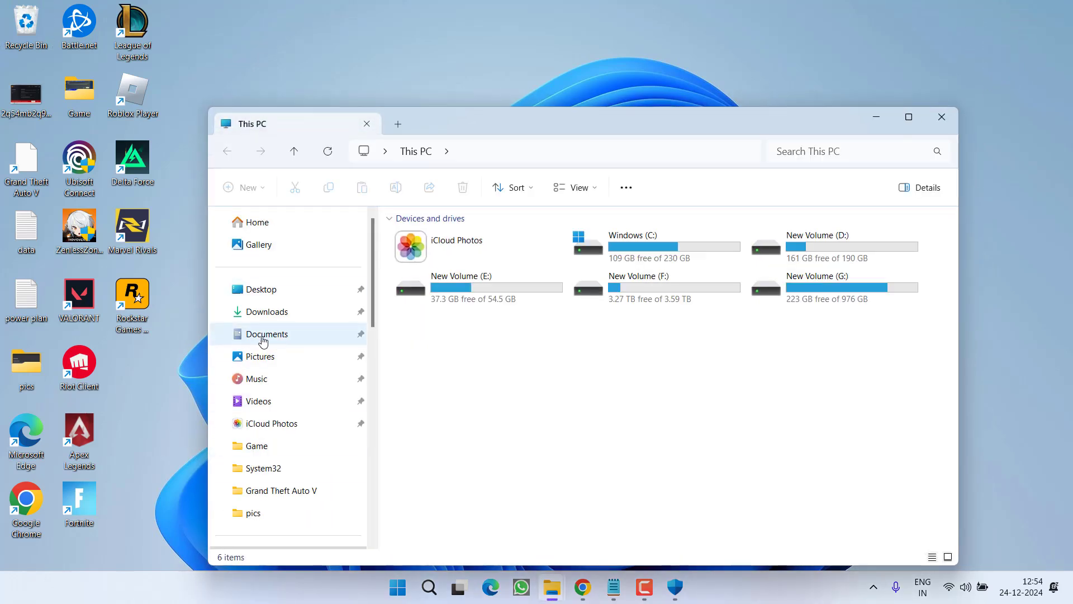
left_click(266, 333)
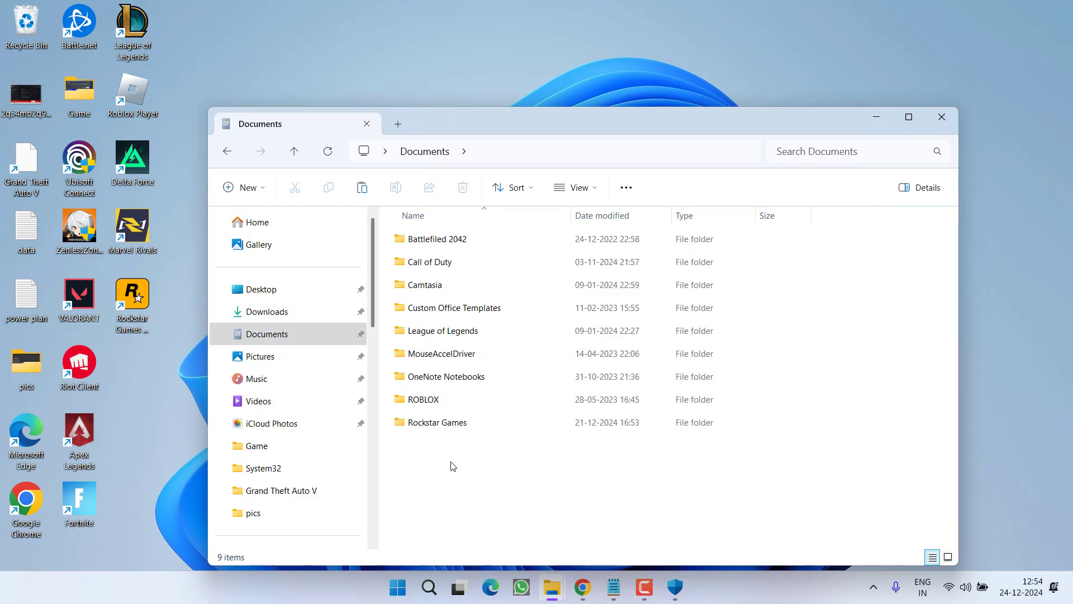
left_click(436, 423)
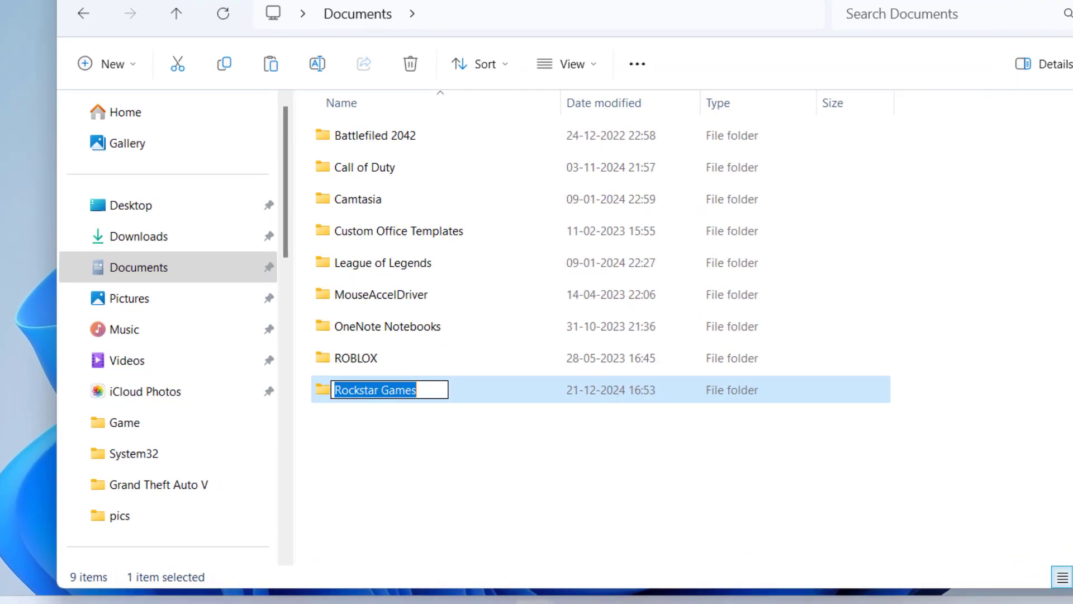
left_click(387, 389)
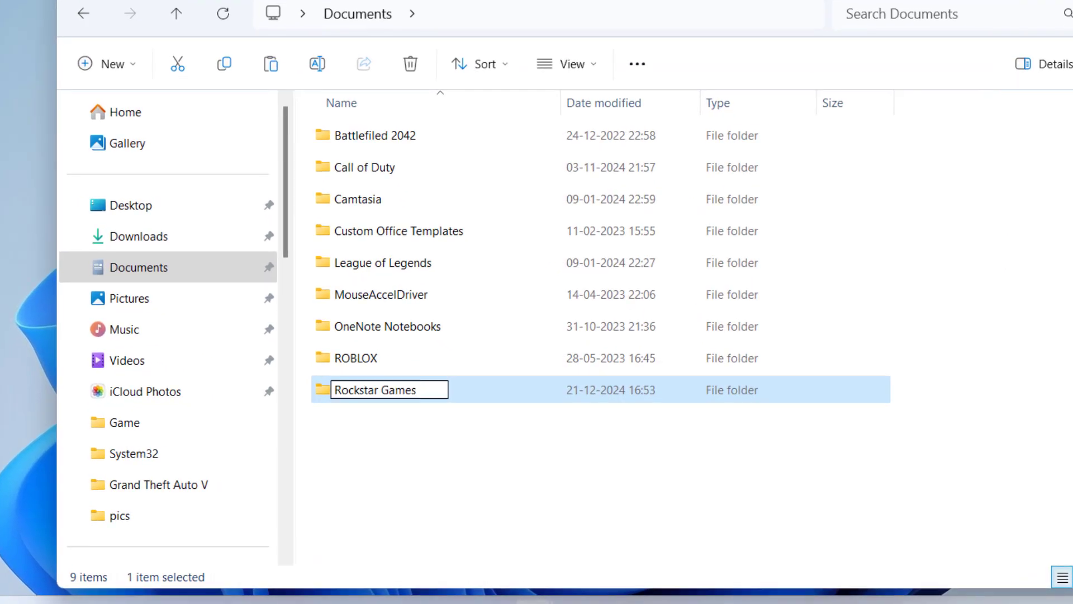
type("123")
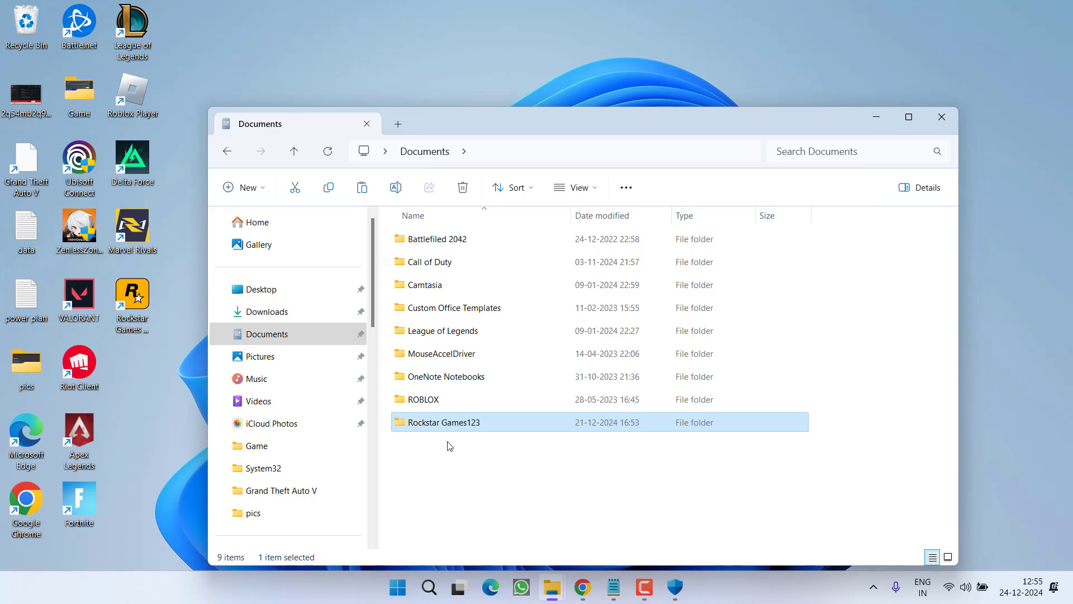
mouse_move(1046, 29)
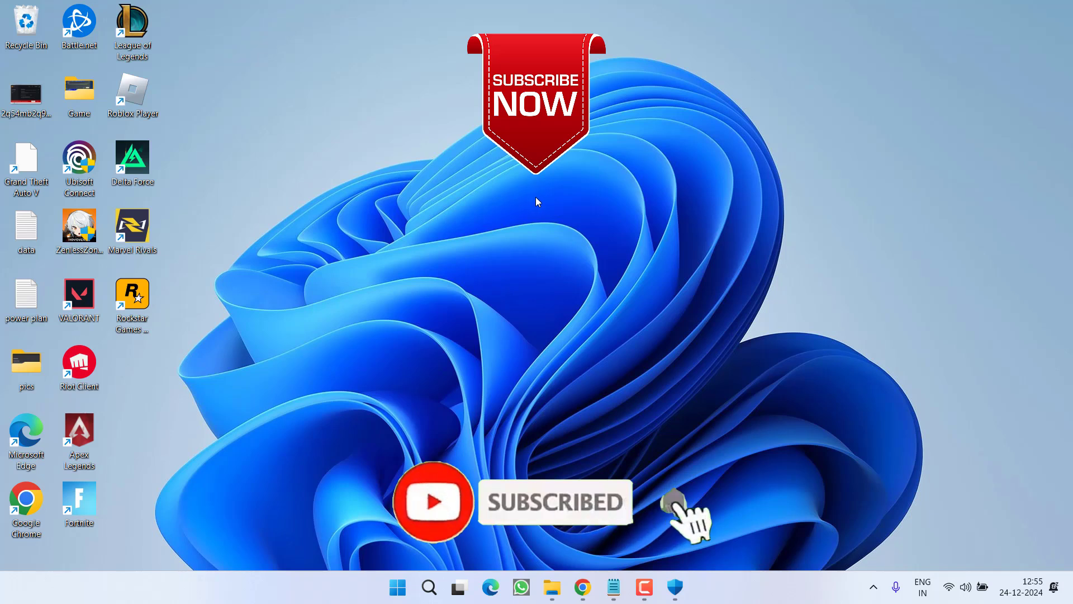
mouse_move(571, 214)
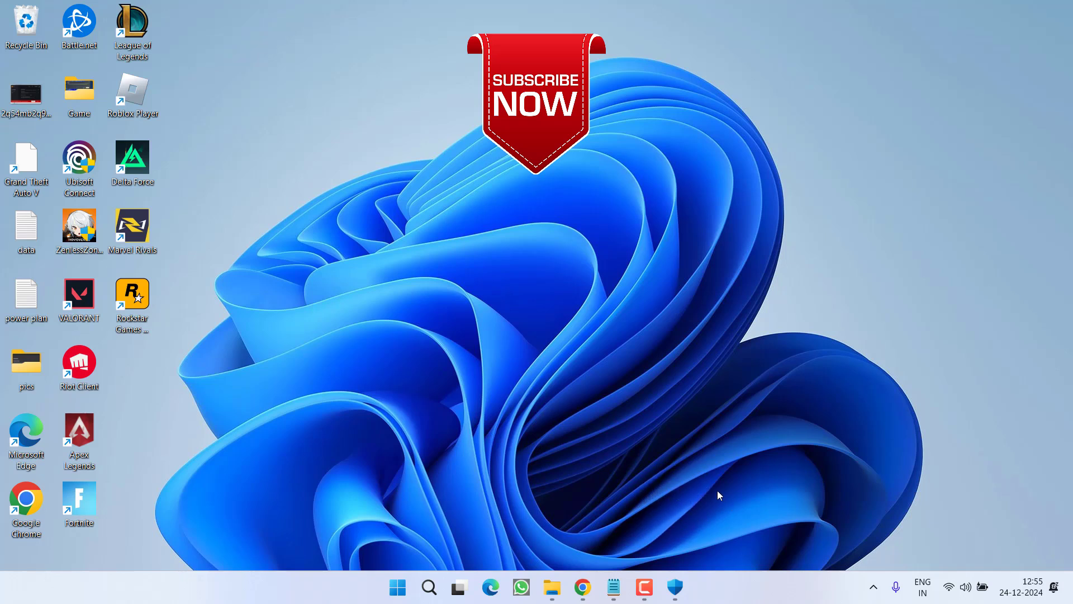
mouse_move(777, 429)
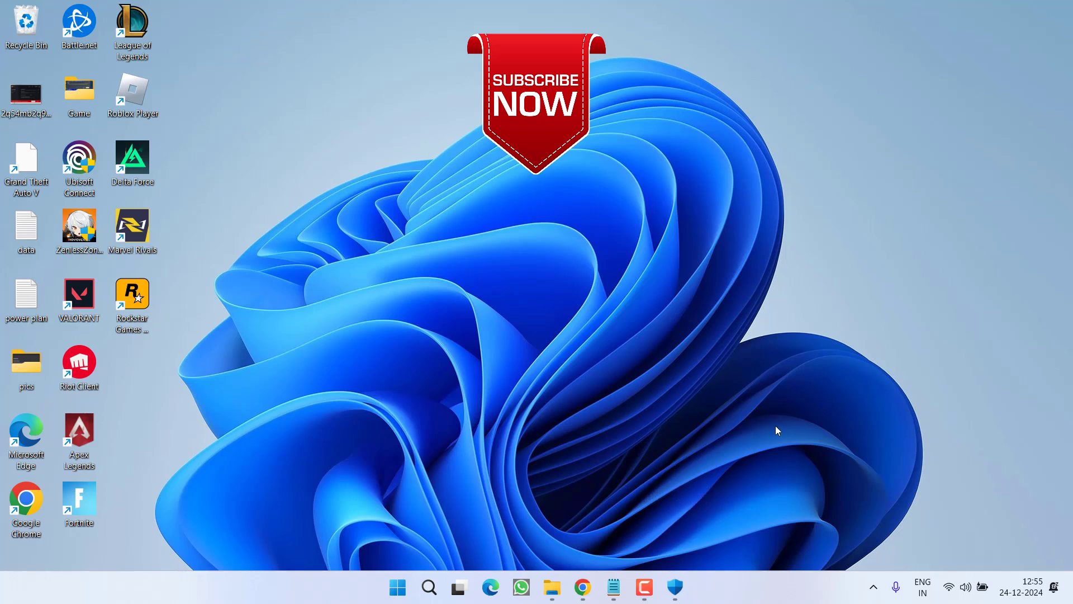